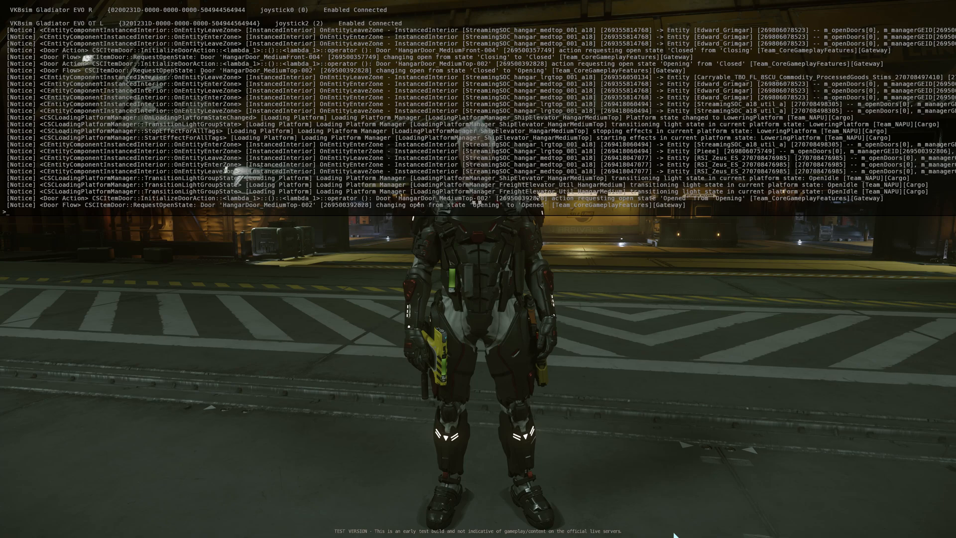
Run dumpdeviceinformation in the console to list connected joysticks (Gladiator EVO R/L, rudder)
text(dumpdeviceinformationfffff)
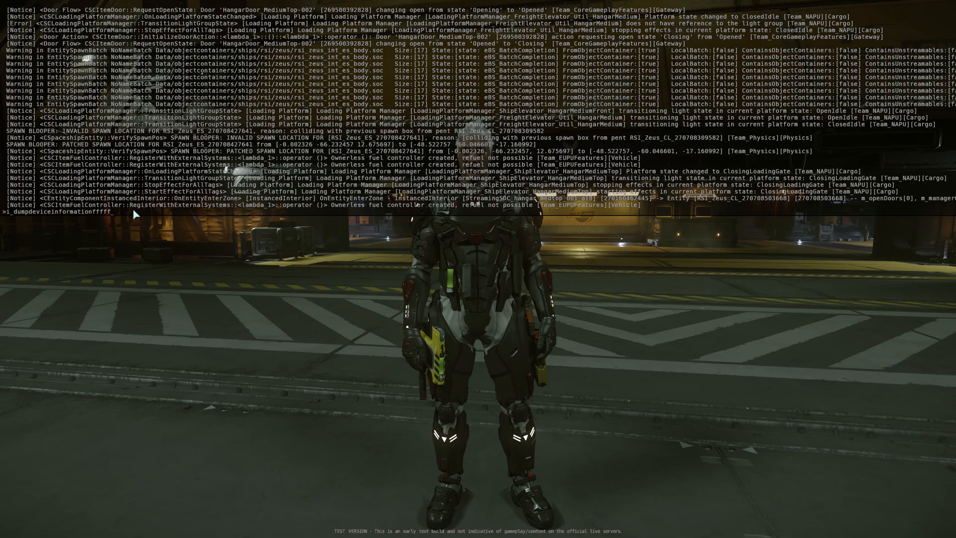
key(Backspace)
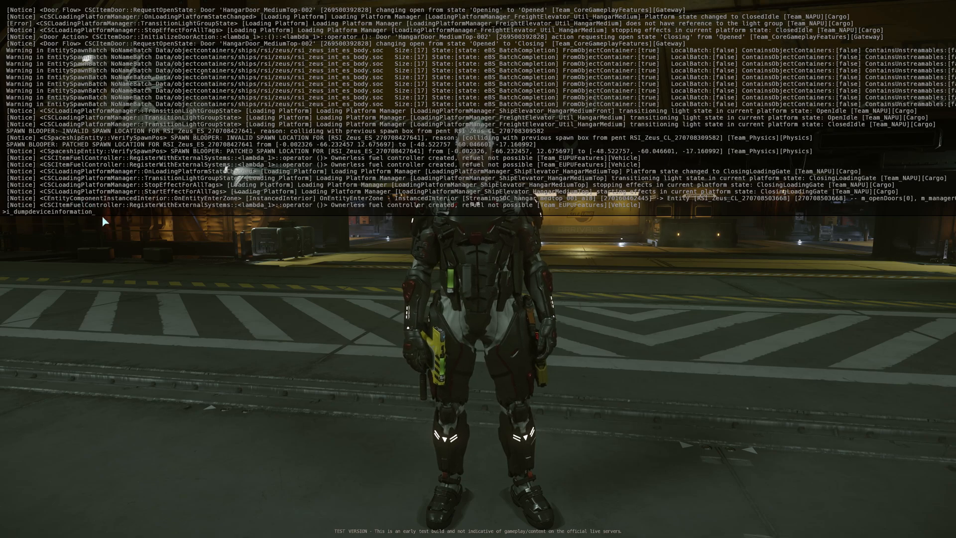
key(Return)
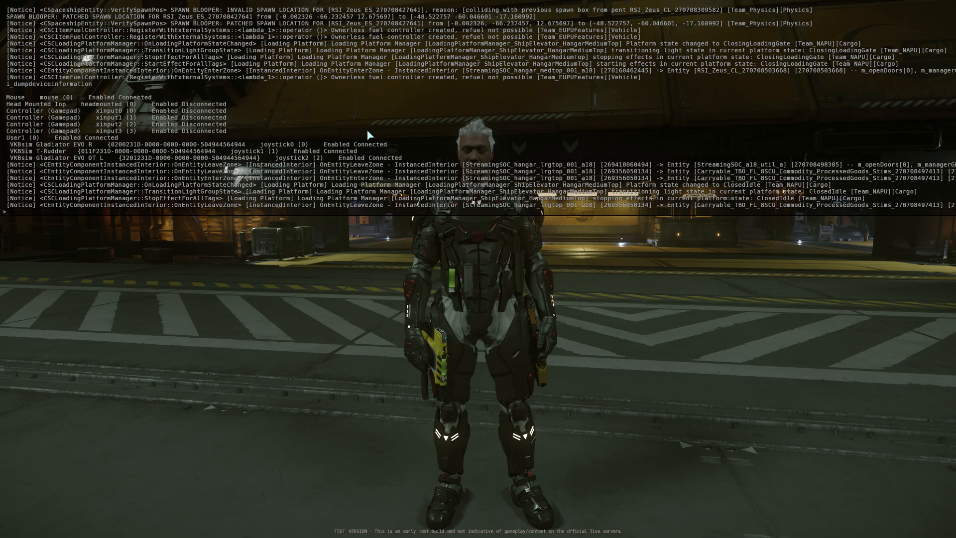
mouse_move(395, 300)
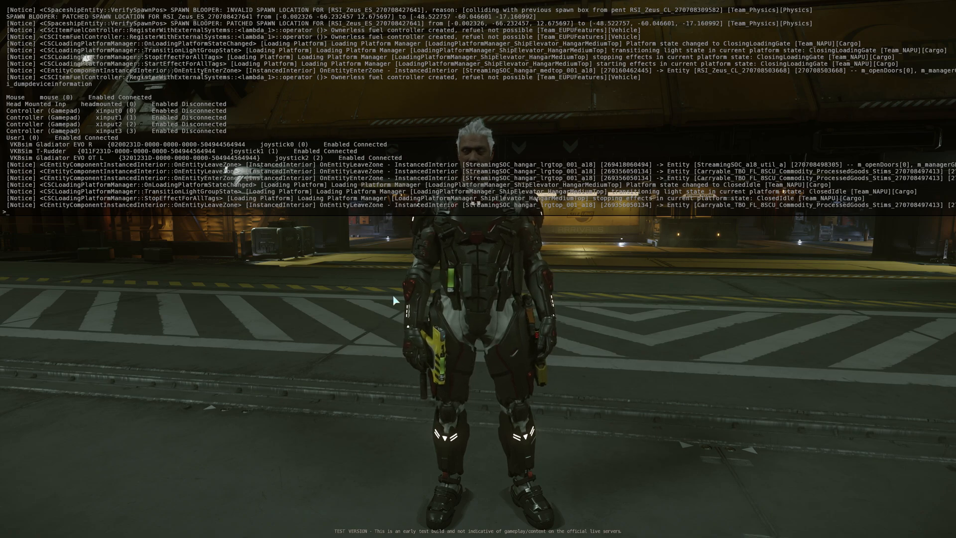